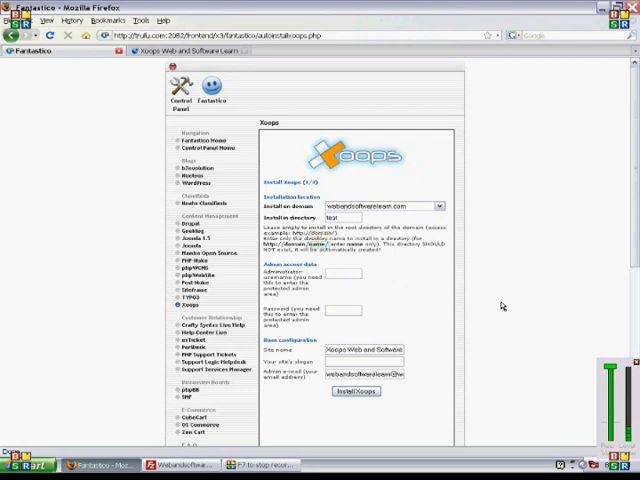
mouse_move(246, 306)
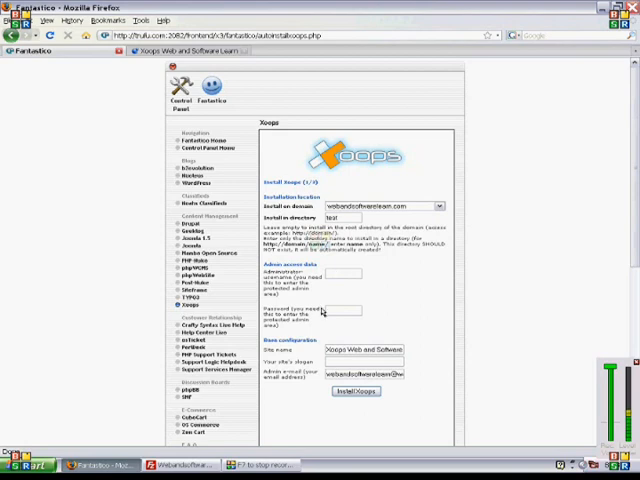
mouse_move(384, 320)
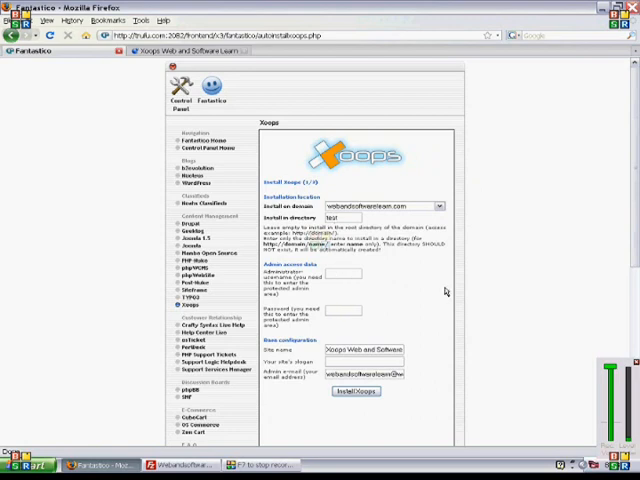
mouse_move(330, 184)
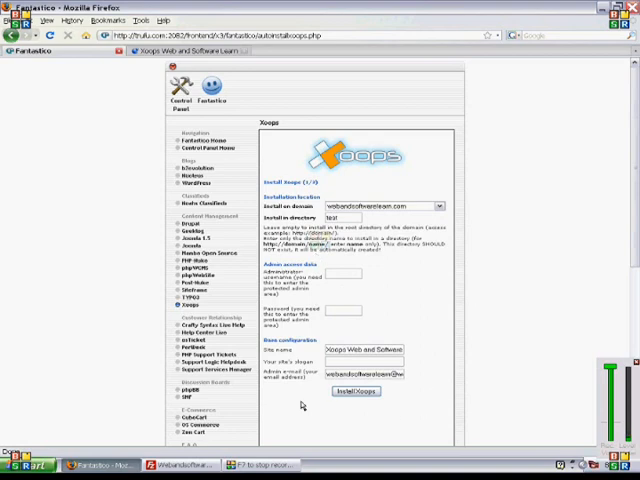
mouse_move(296, 404)
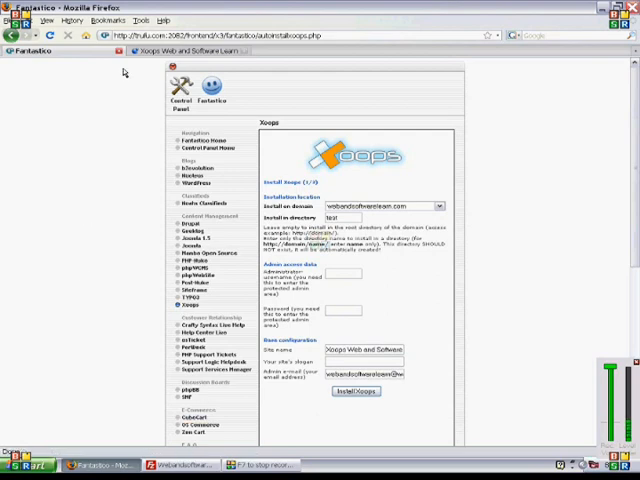
- Log in to the newly installed XOOPS site as the admin user
left_click(356, 390)
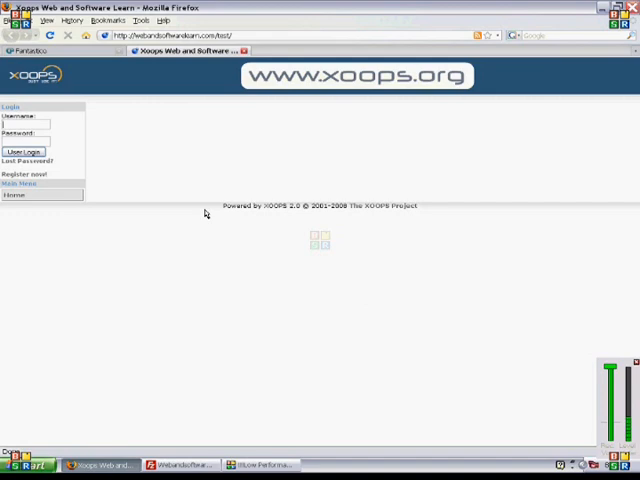
left_click(24, 152)
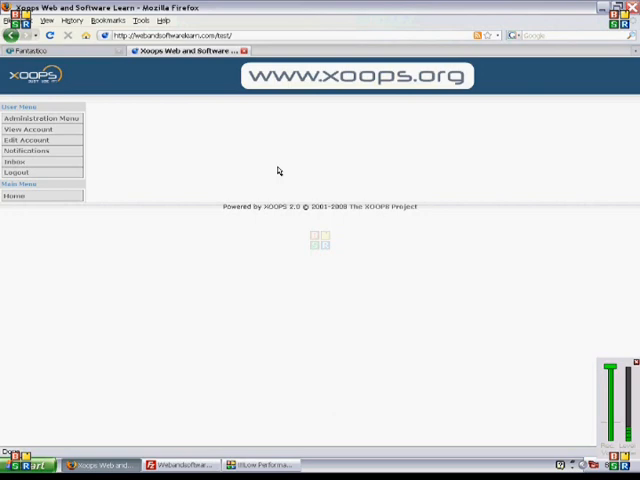
mouse_move(146, 156)
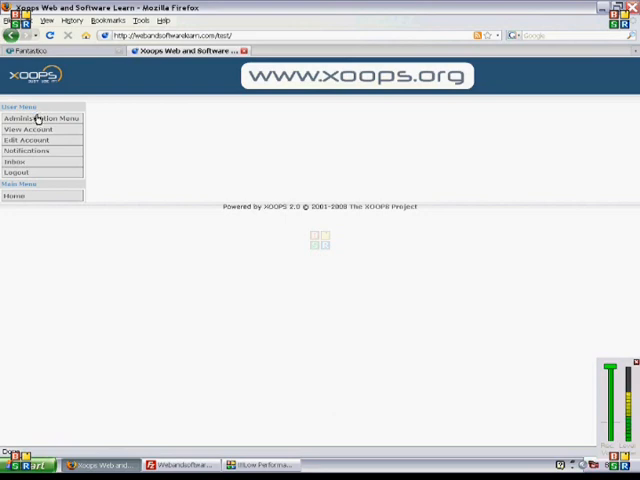
- Enter the Administration Menu, dismiss the first-time notice, and go to System Admin
left_click(38, 118)
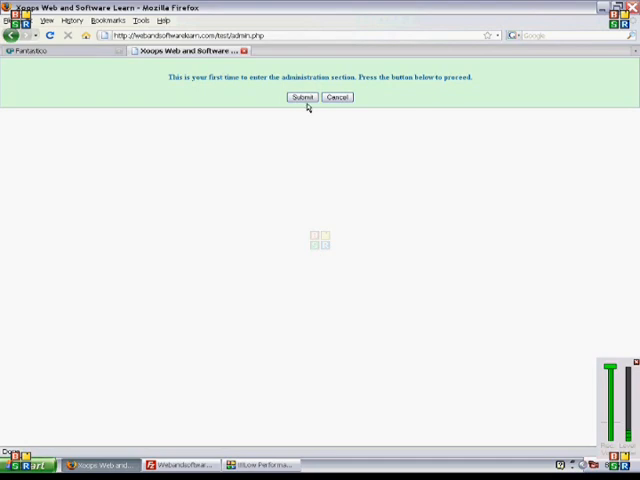
left_click(302, 96)
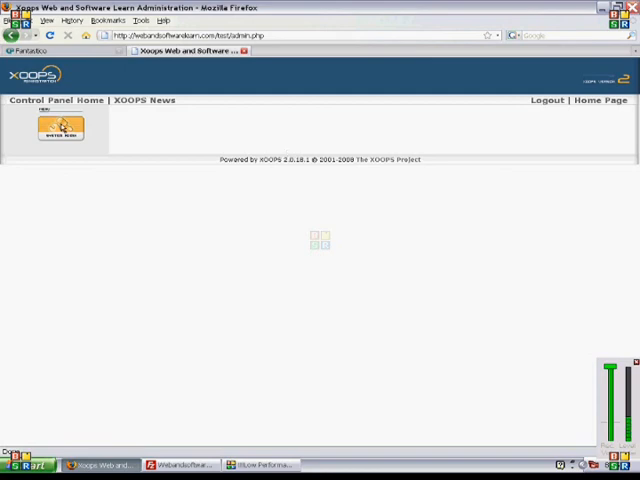
left_click(60, 128)
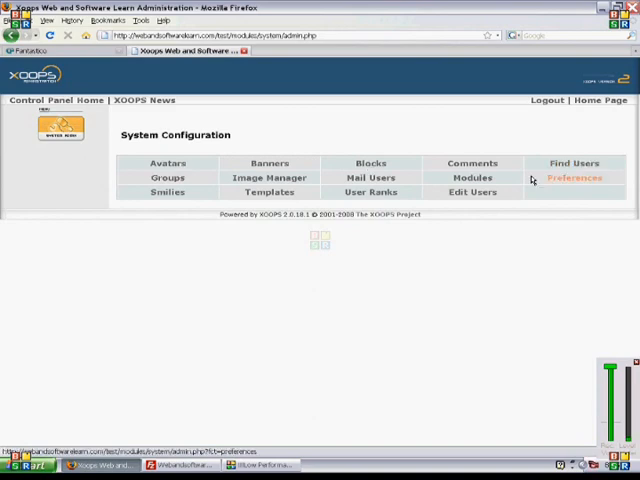
- Edit General Settings under System Preferences and review site name, slogan and theme options
left_click(60, 130)
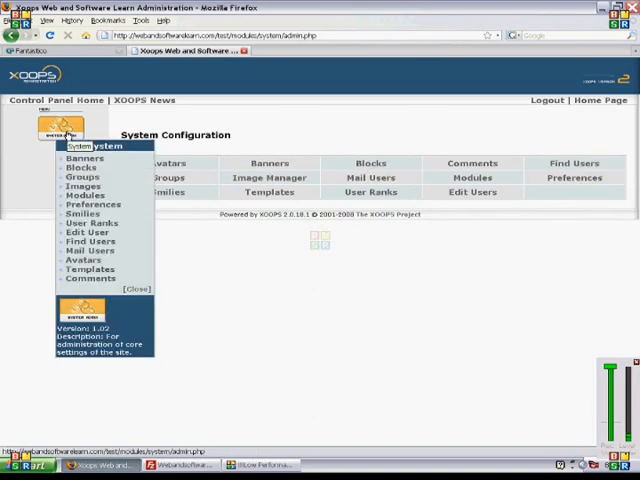
mouse_move(76, 212)
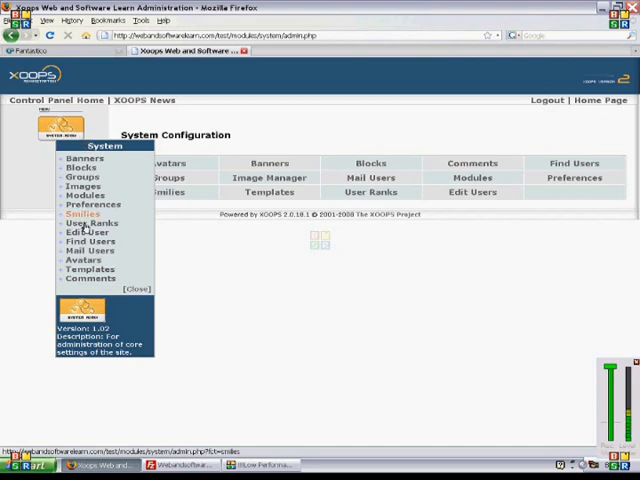
mouse_move(80, 196)
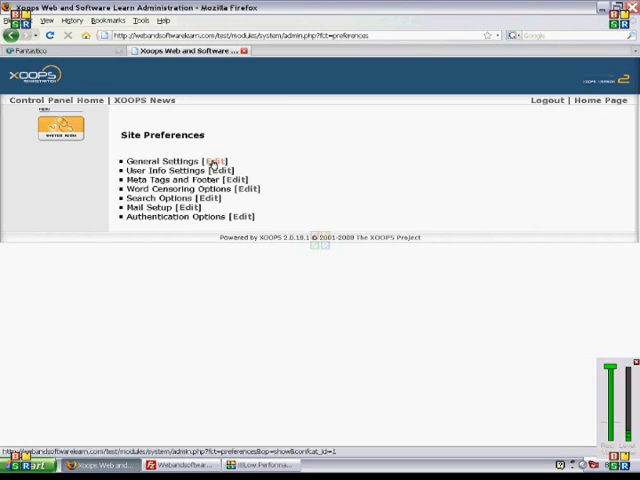
left_click(218, 160)
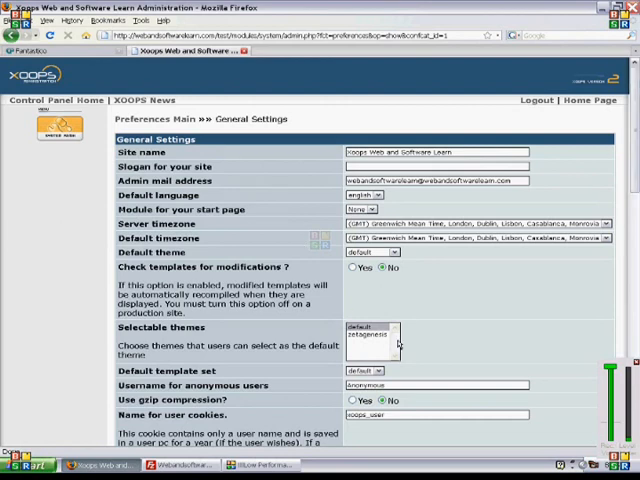
mouse_move(616, 164)
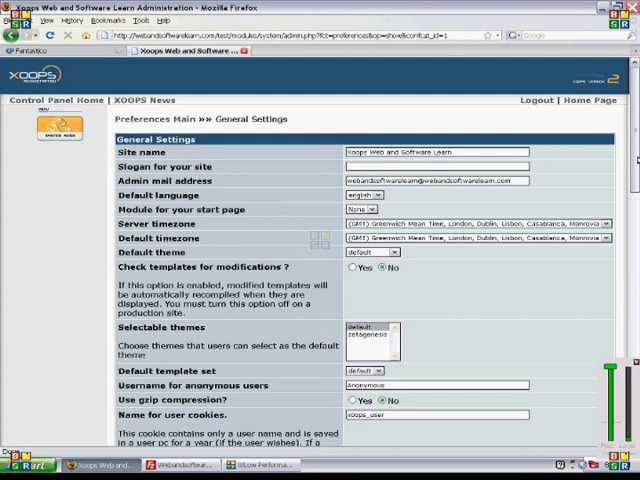
scroll("down", 3)
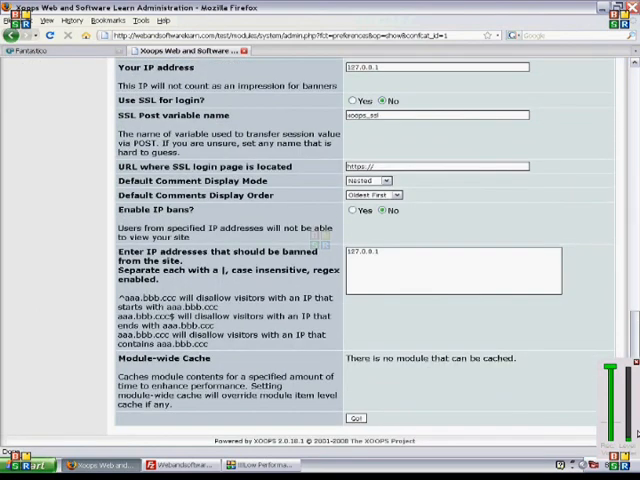